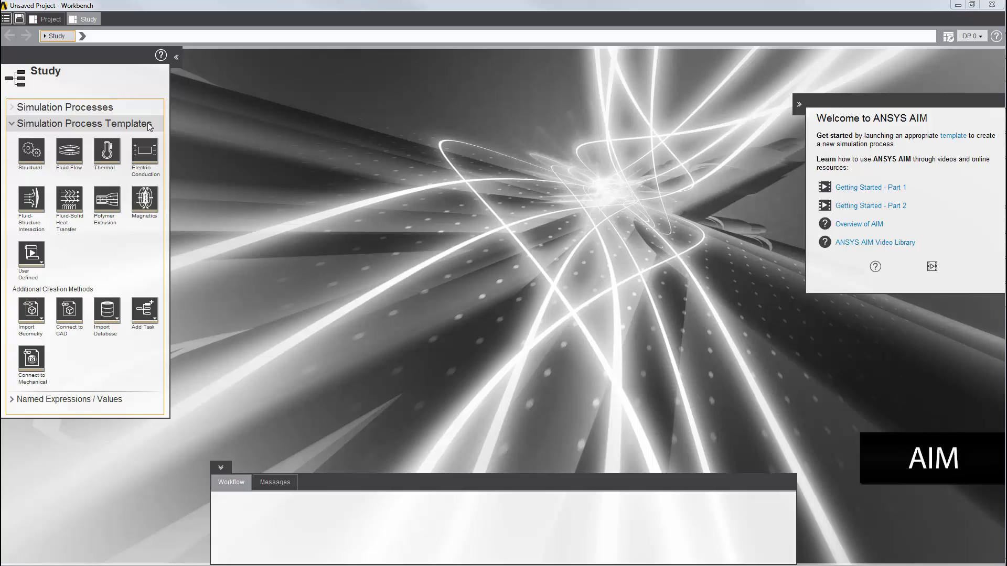
pyautogui.moveTo(111, 139)
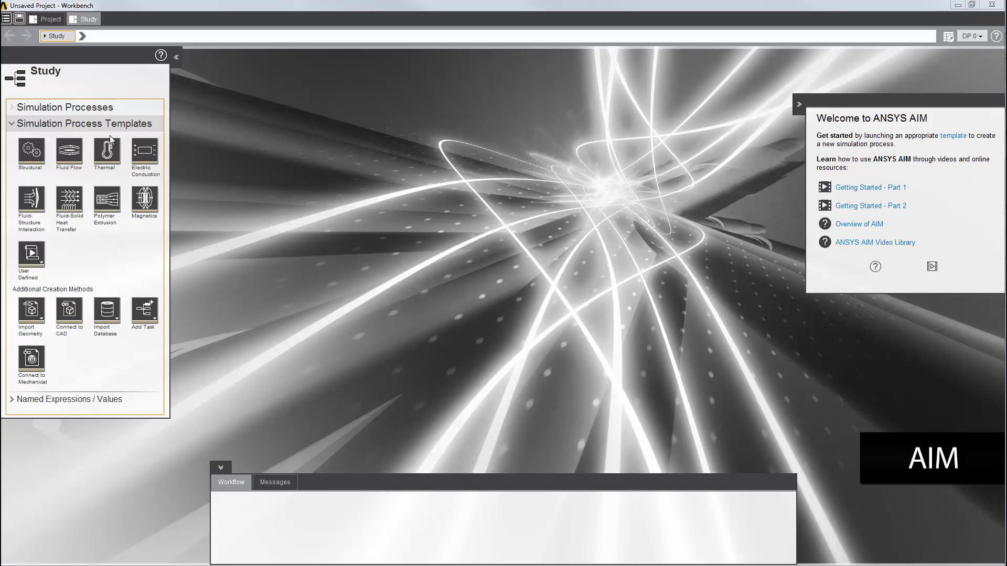
# - Start a new simulation process from the Thermal template in the Study panel
pyautogui.click(106, 151)
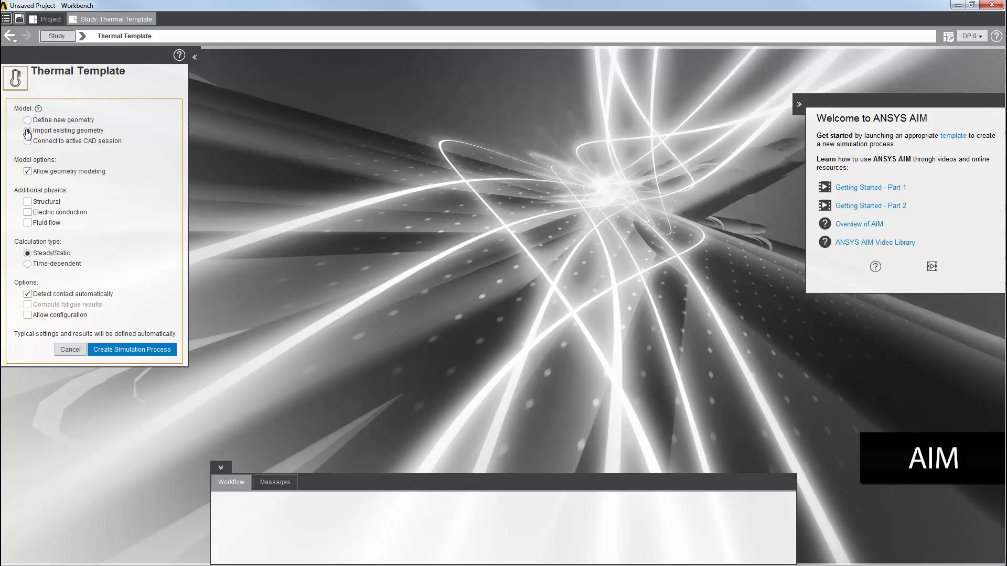
# - Choose Import existing geometry, keeping Steady/Static and automatic contact detection
pyautogui.click(27, 130)
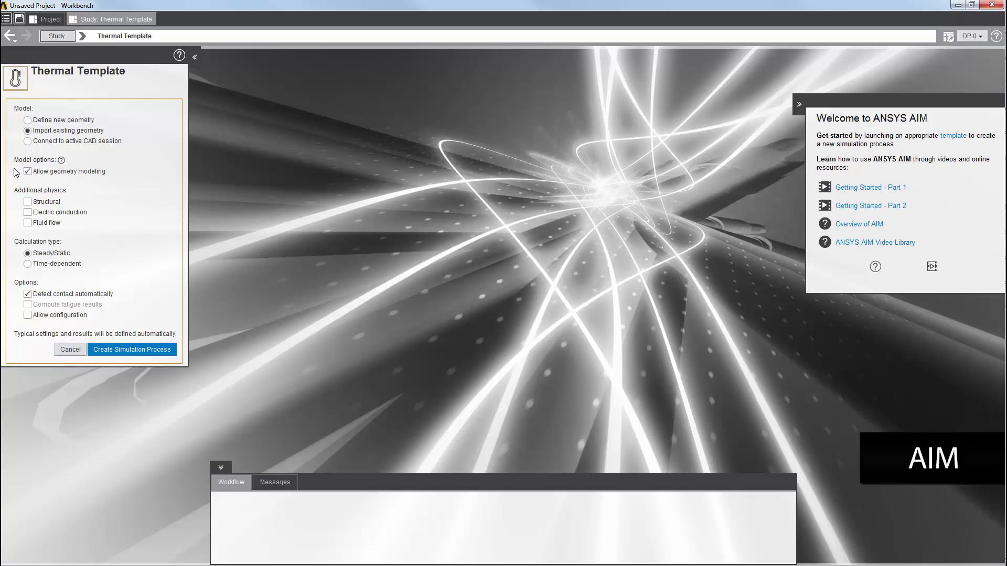
pyautogui.moveTo(11, 194)
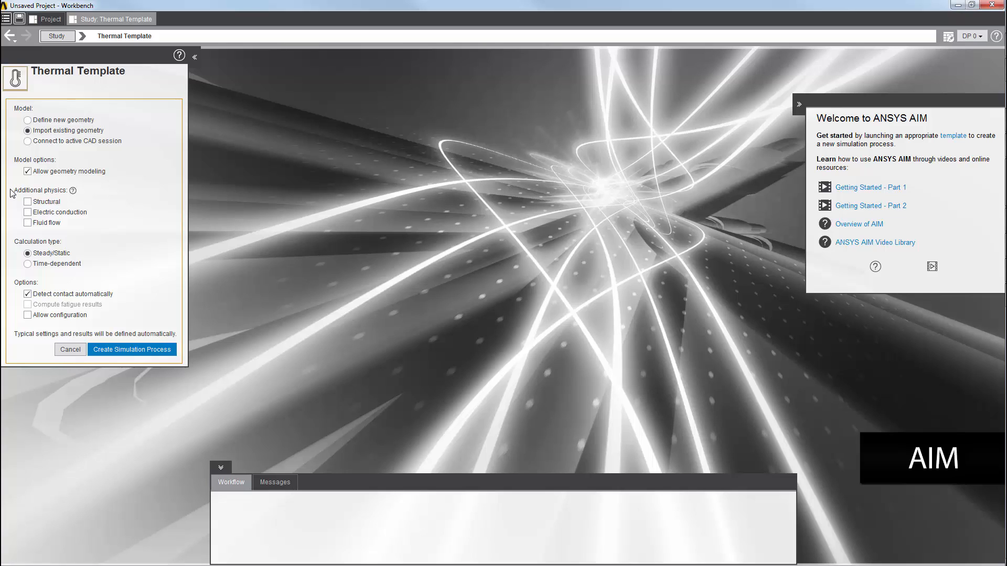
pyautogui.moveTo(6, 245)
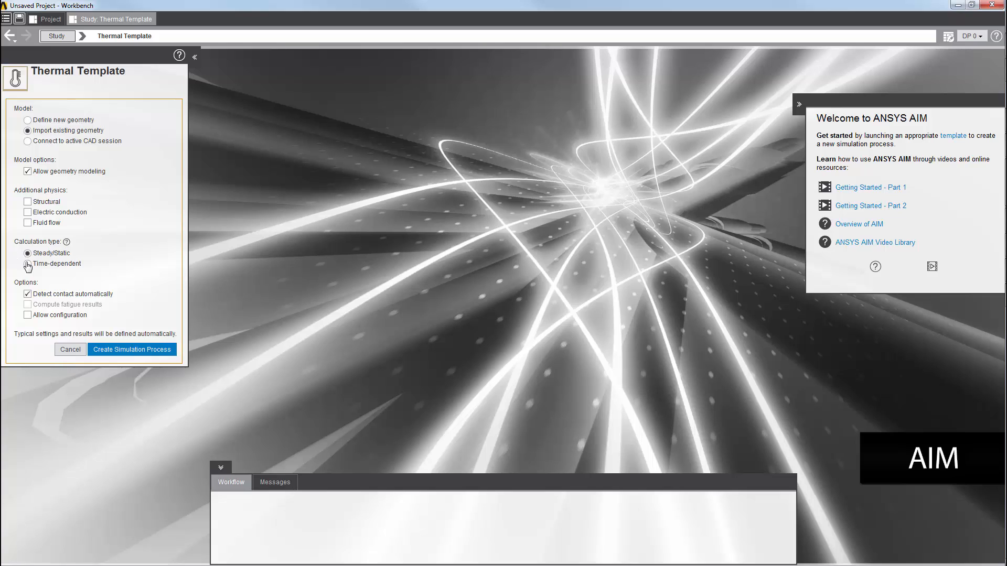
pyautogui.moveTo(27, 254)
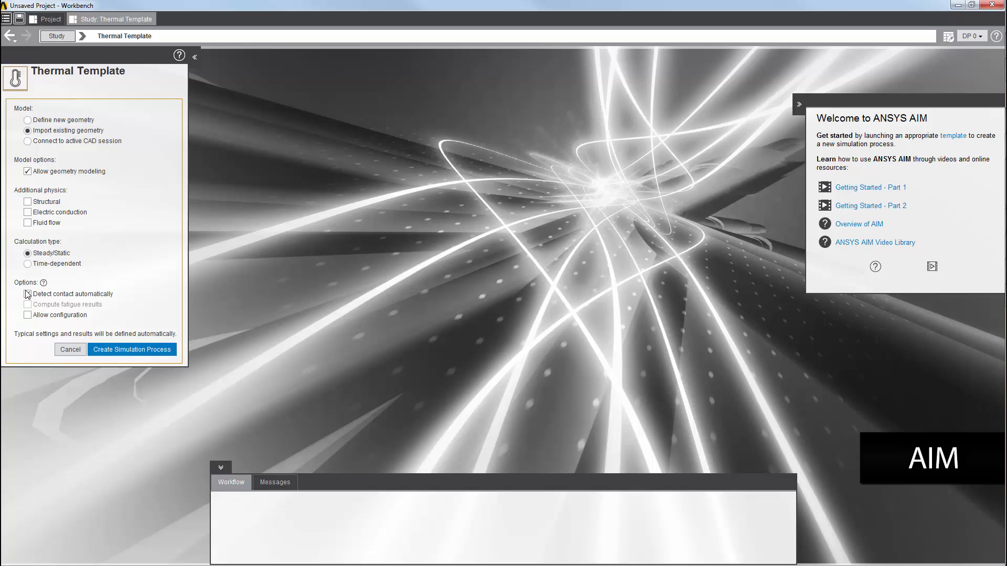
pyautogui.click(28, 294)
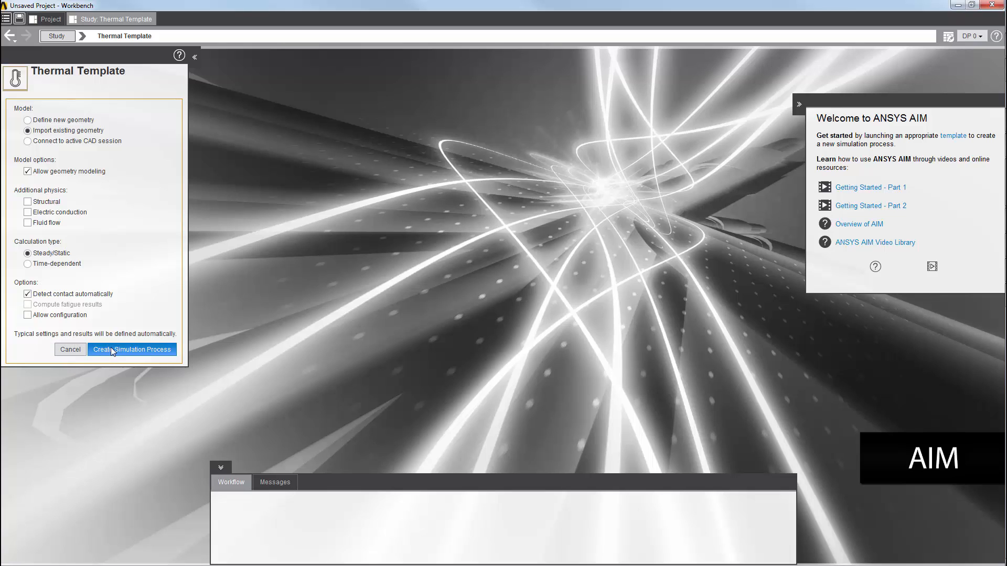
# - Create the simulation process using the pipe_nx_mm_3_bodies.agdb geometry file
pyautogui.click(132, 350)
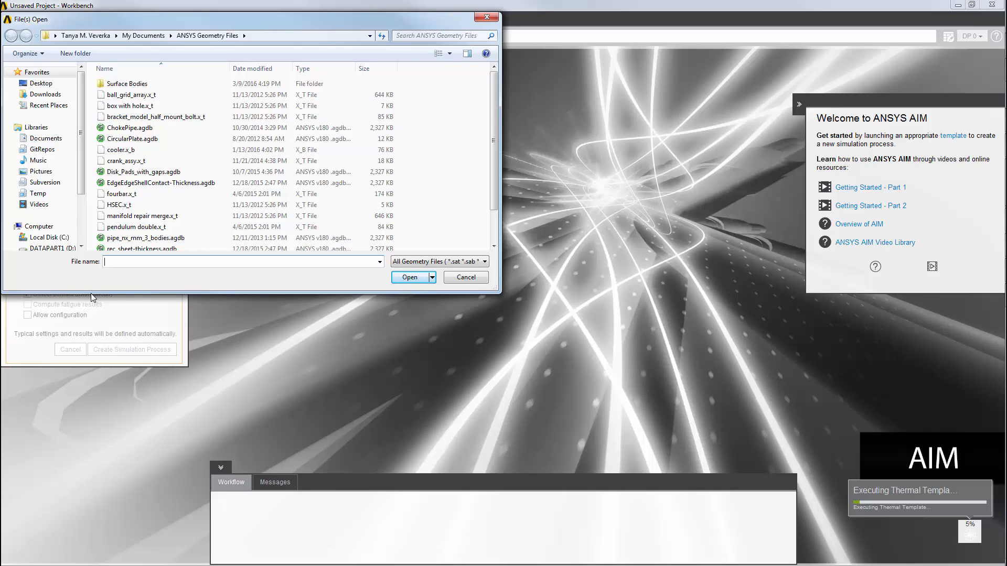
pyautogui.click(146, 238)
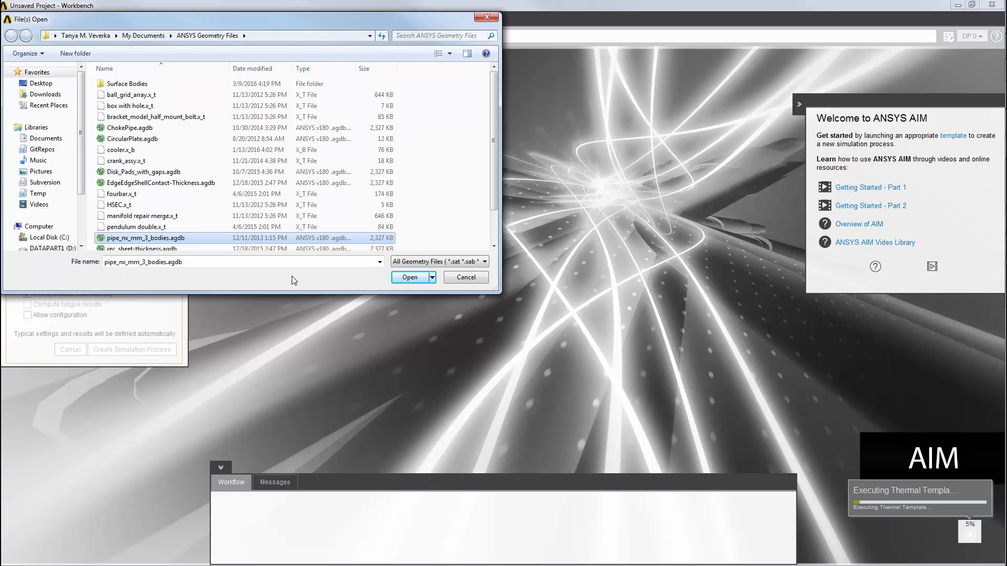
pyautogui.click(409, 277)
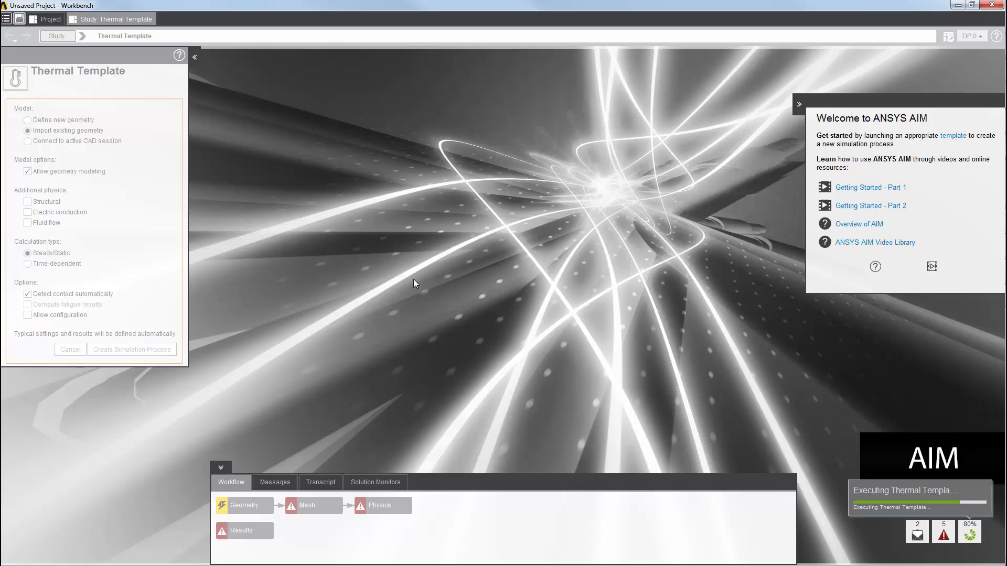
# - Let the template finish so the bent pipe geometry and Simulation Process 1 tasks appear
pyautogui.click(132, 350)
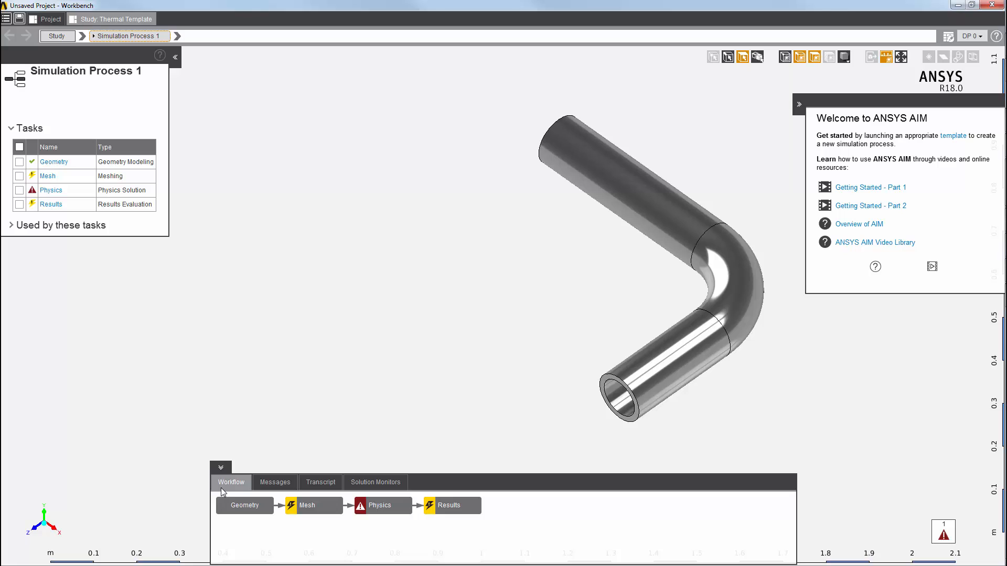
pyautogui.moveTo(383, 506)
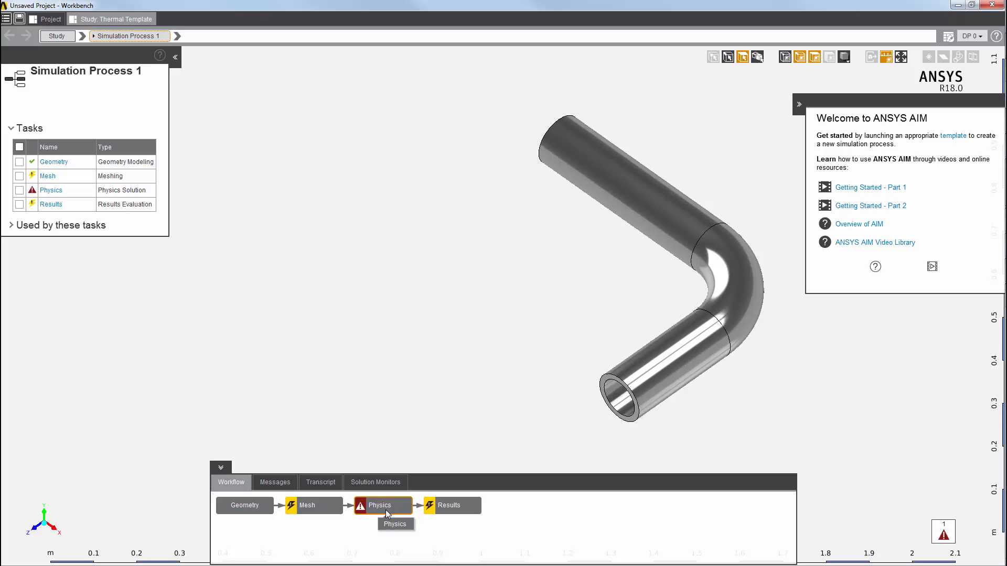
# - Go to the Physics task and expand Interface Conditions to show the generator and two contacts
pyautogui.click(379, 505)
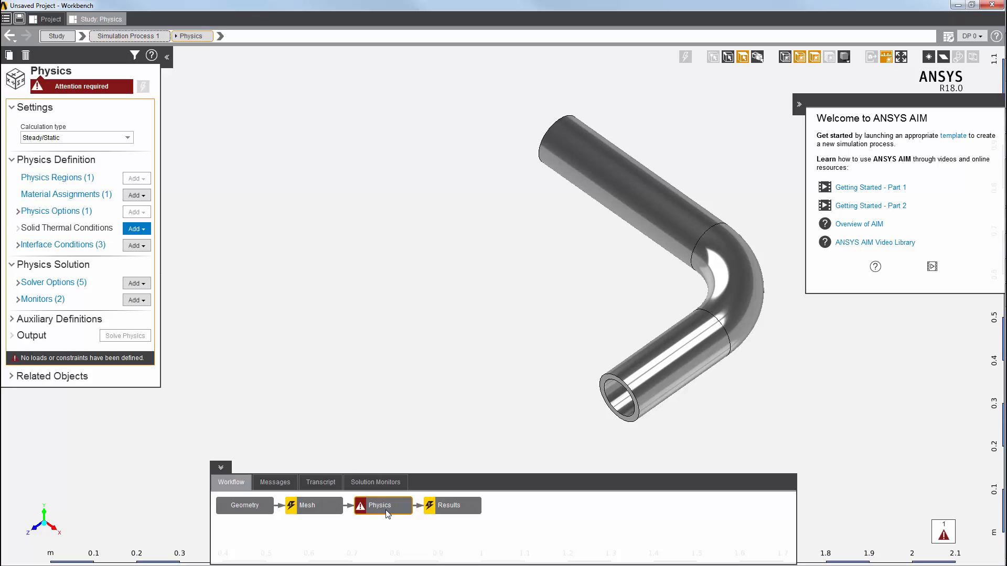
pyautogui.moveTo(384, 514)
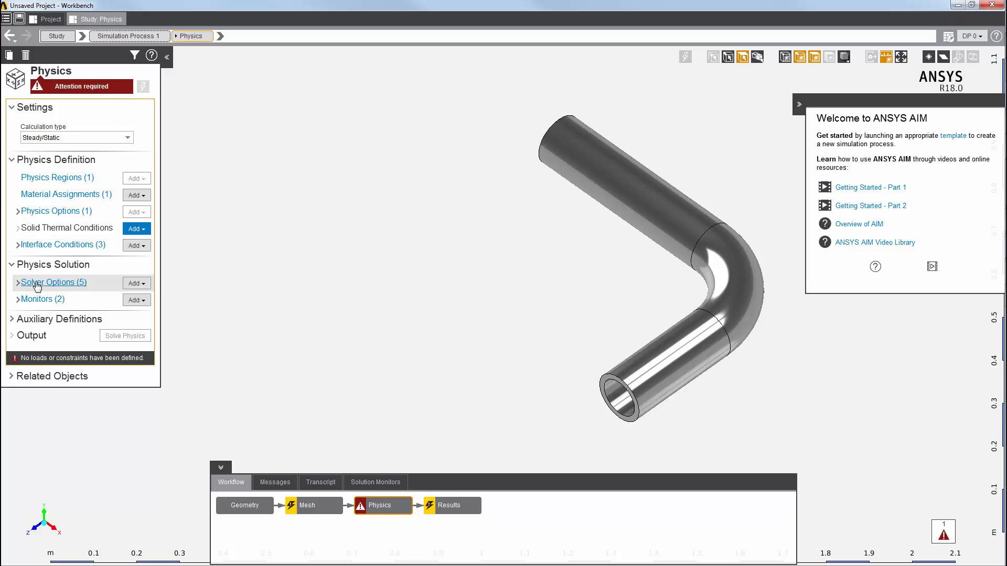
pyautogui.click(20, 245)
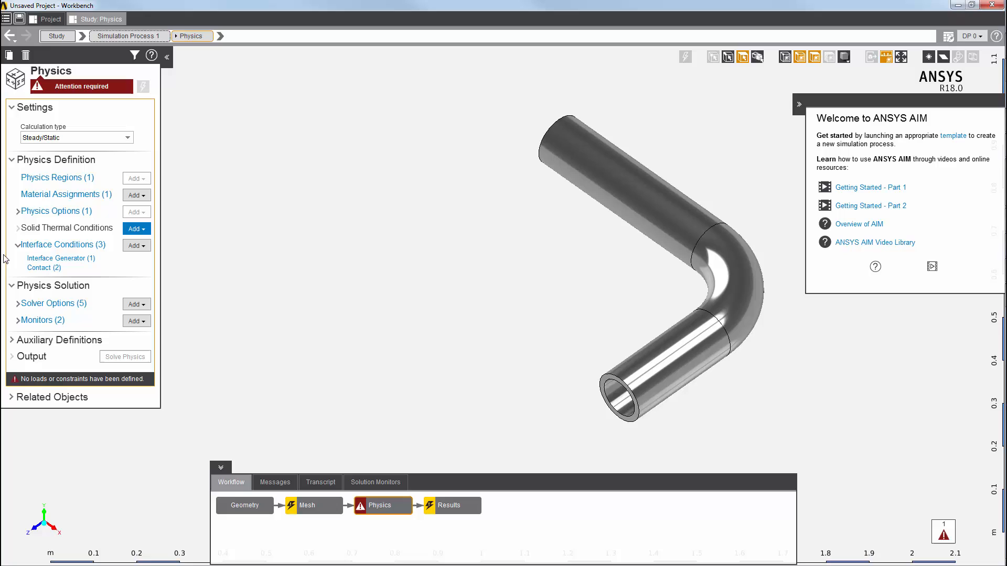
pyautogui.moveTo(21, 271)
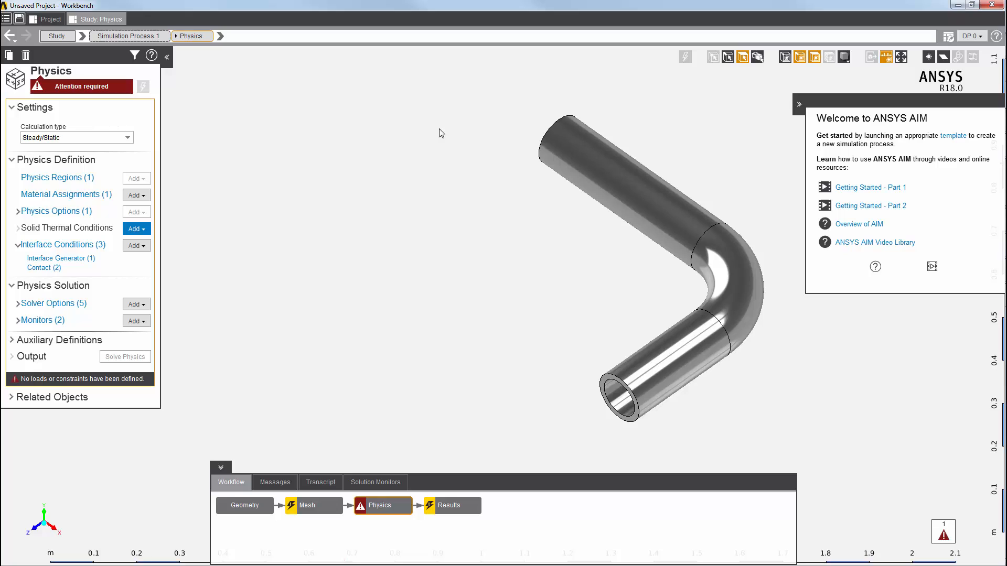
pyautogui.moveTo(742, 73)
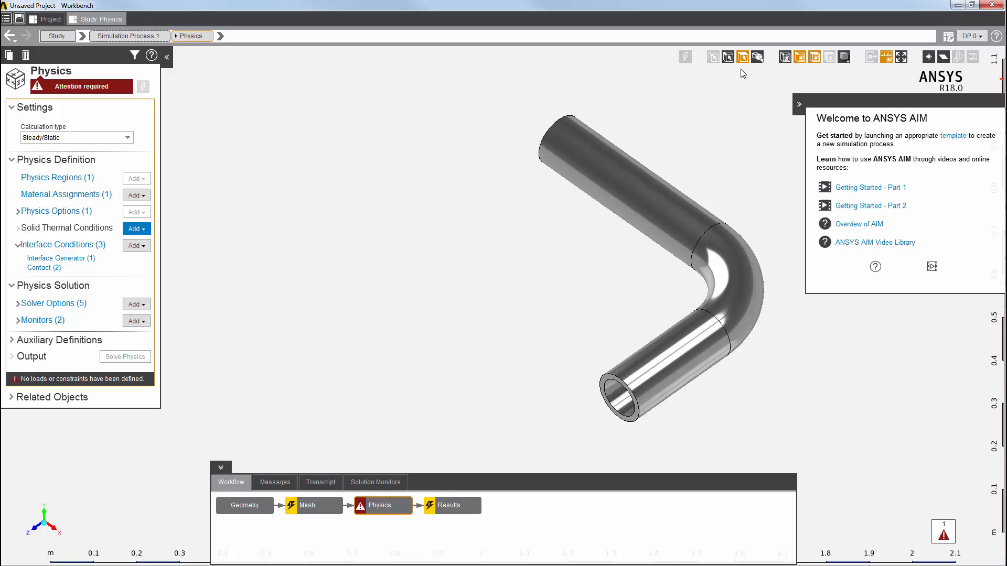
pyautogui.moveTo(743, 57)
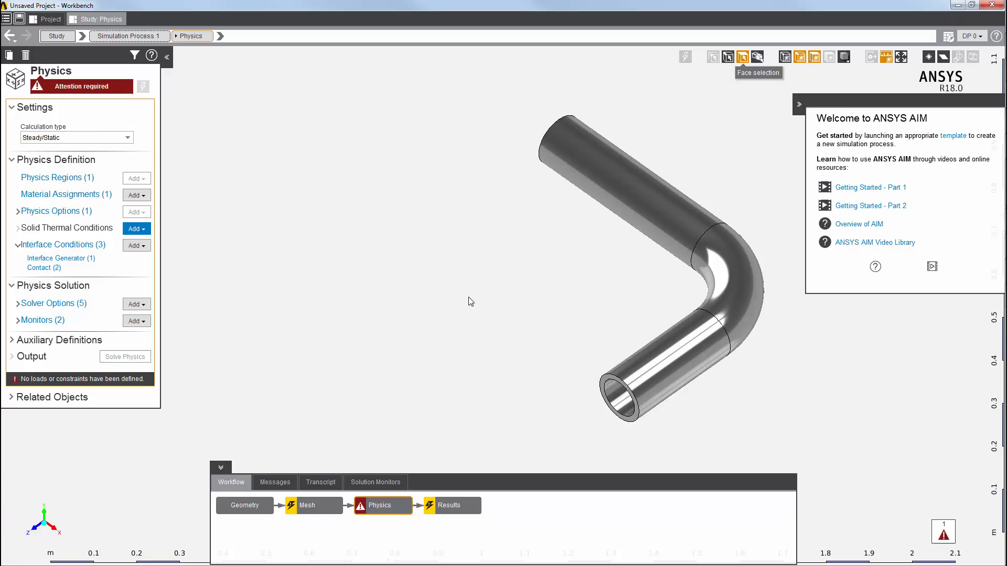
# - Add Heat Flux 1 of 500 [W m^-2] on the lower pipe's open end face
pyautogui.click(619, 397)
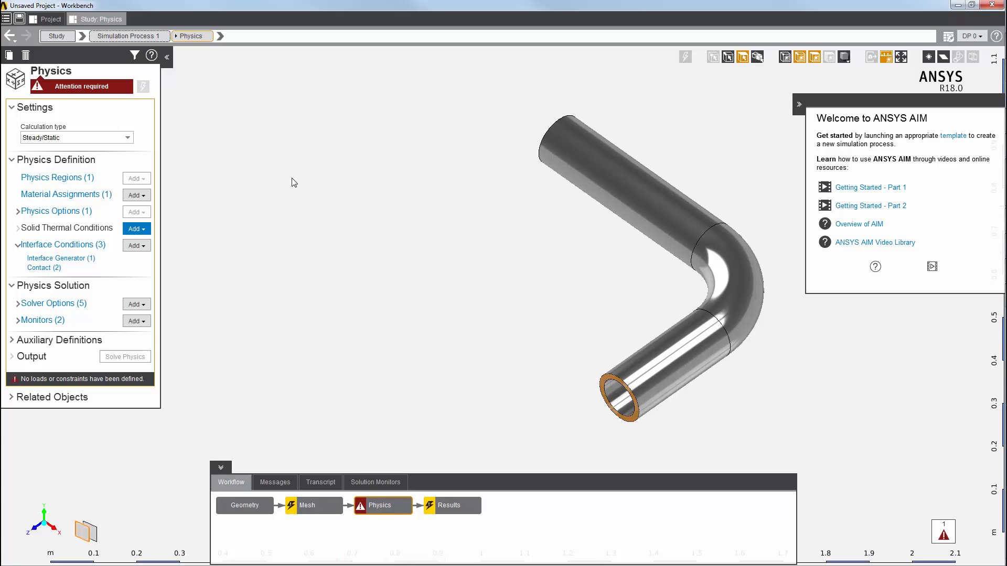
pyautogui.rightClick(292, 187)
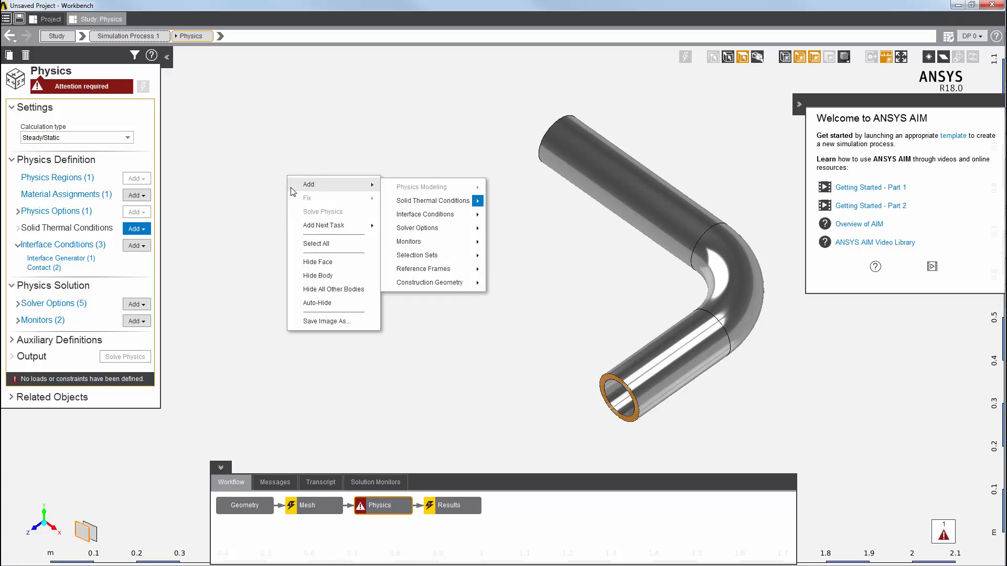
pyautogui.moveTo(433, 200)
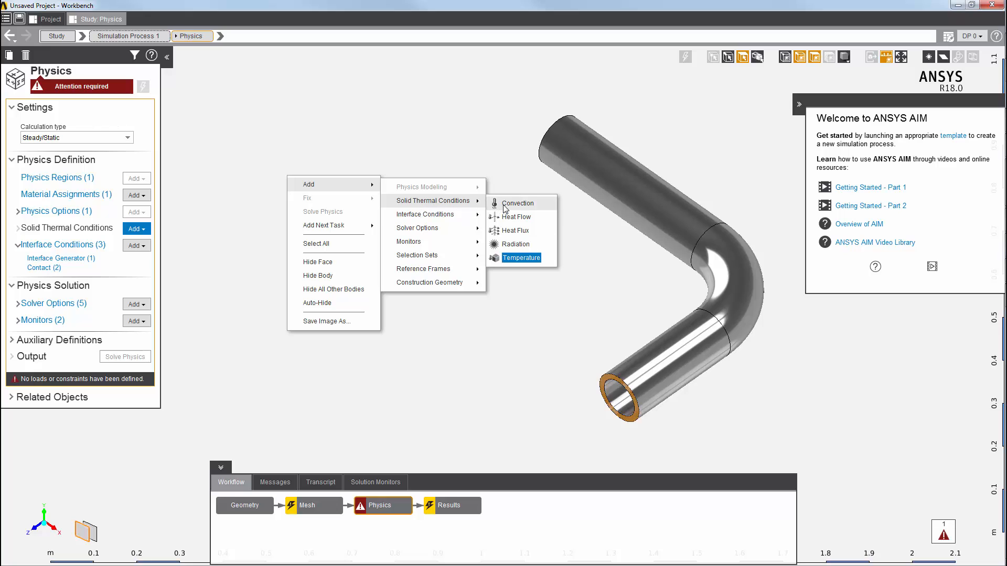
pyautogui.click(516, 231)
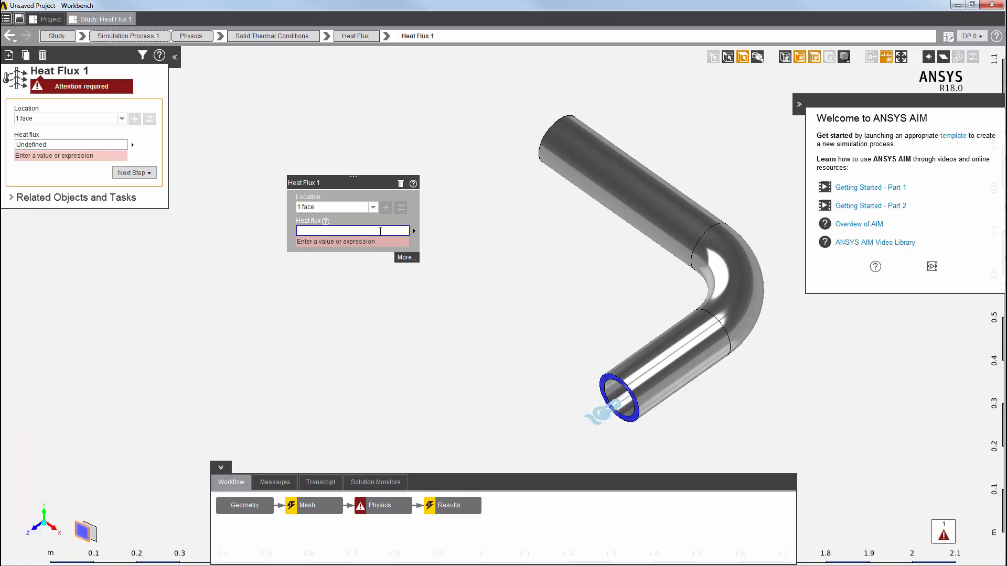
pyautogui.write('500 [W m^-2]')
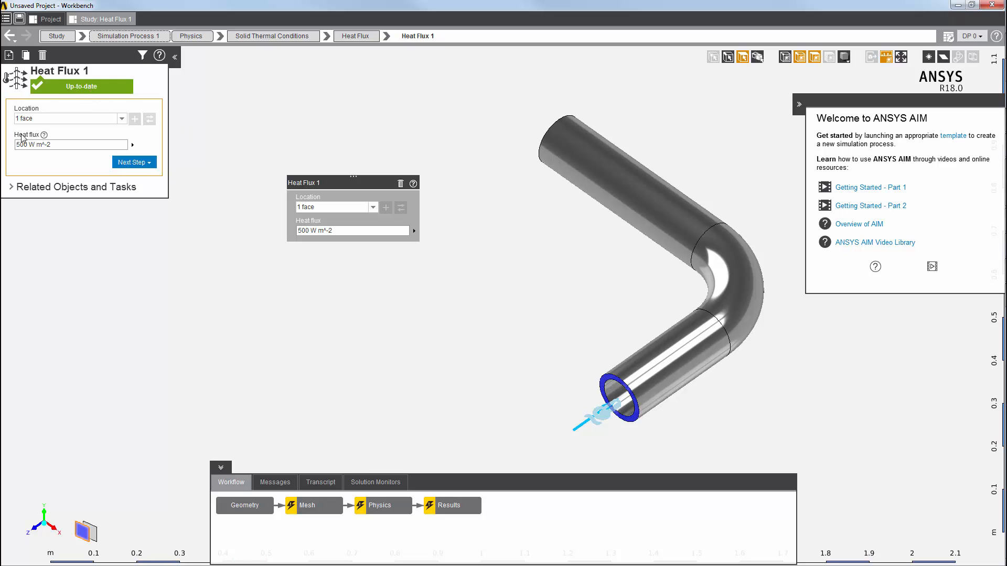
pyautogui.moveTo(458, 186)
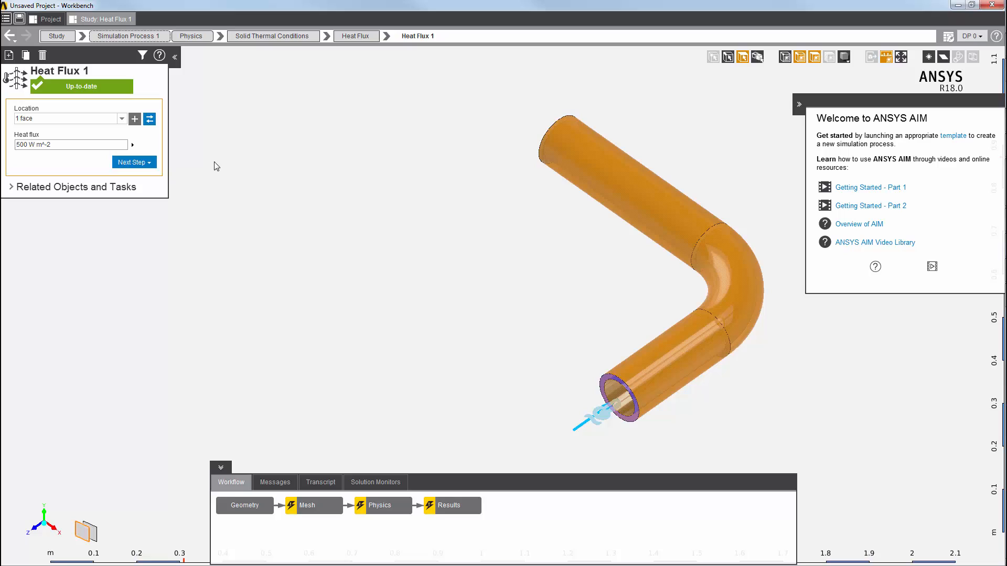
# - Hide the lower pipe's outer face and add Convection 1 at 30 W m^-2 C^-1 and 0 C
pyautogui.rightClick(216, 167)
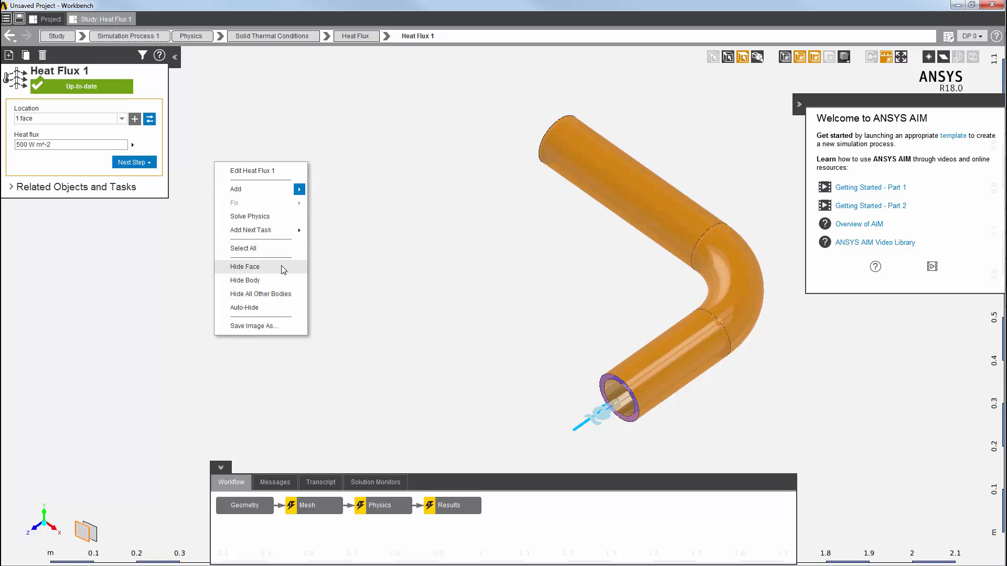
pyautogui.click(245, 266)
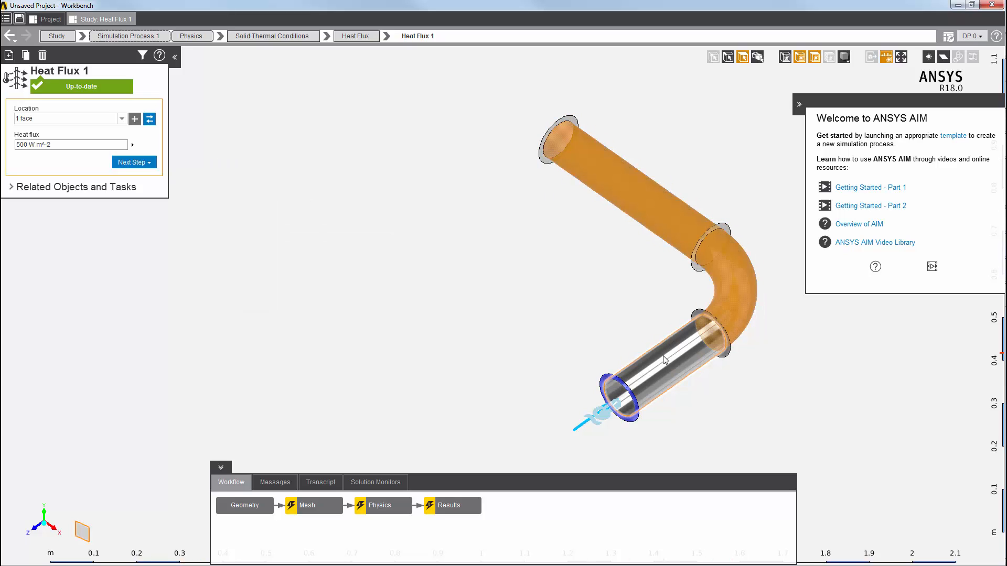
pyautogui.rightClick(664, 360)
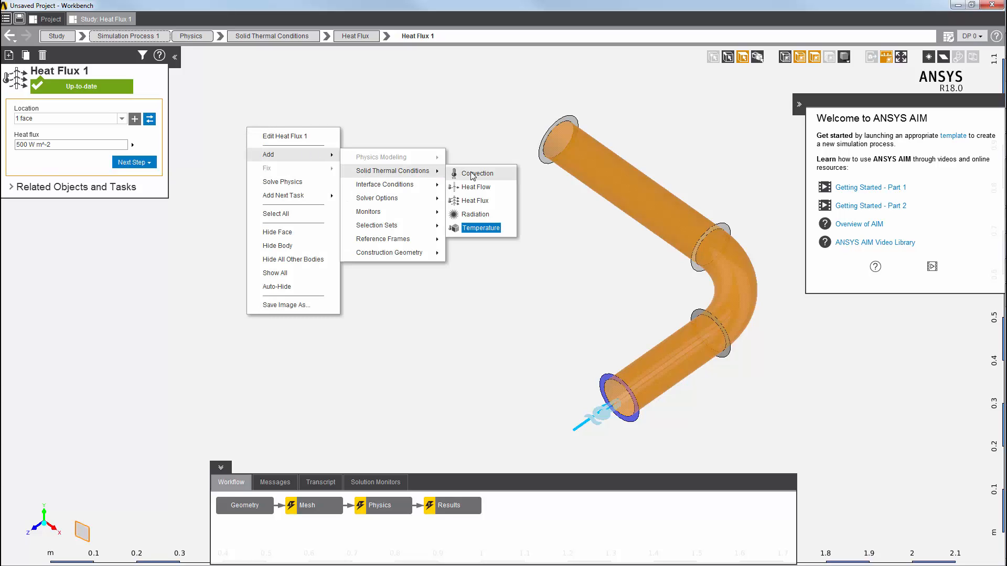
pyautogui.click(477, 173)
pyautogui.write('3')
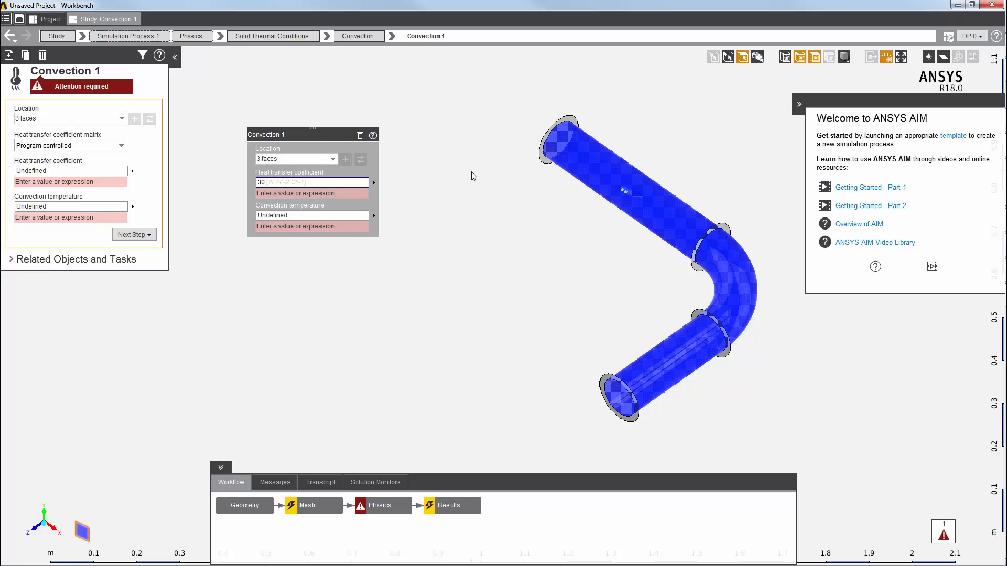
pyautogui.write('0 C')
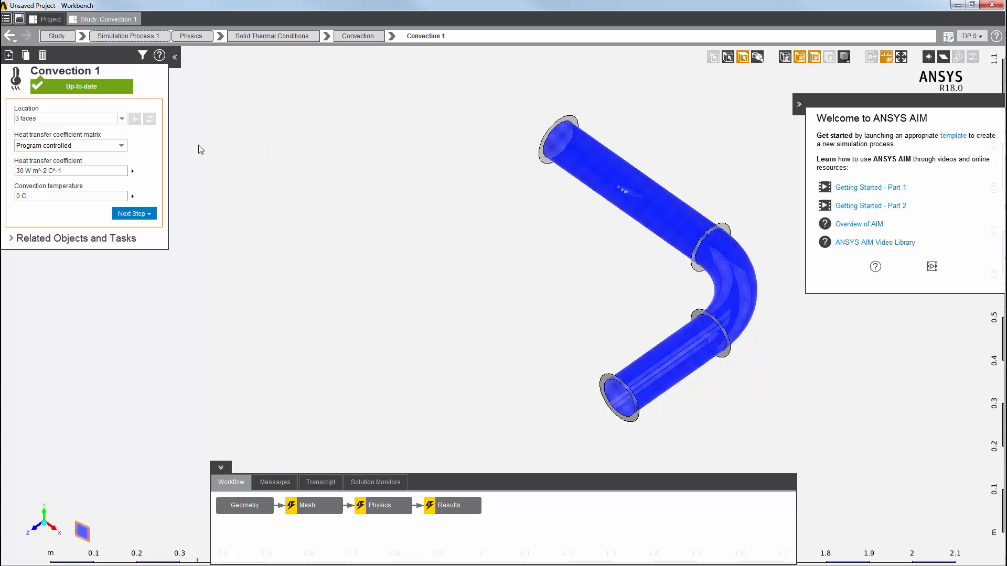
pyautogui.rightClick(202, 148)
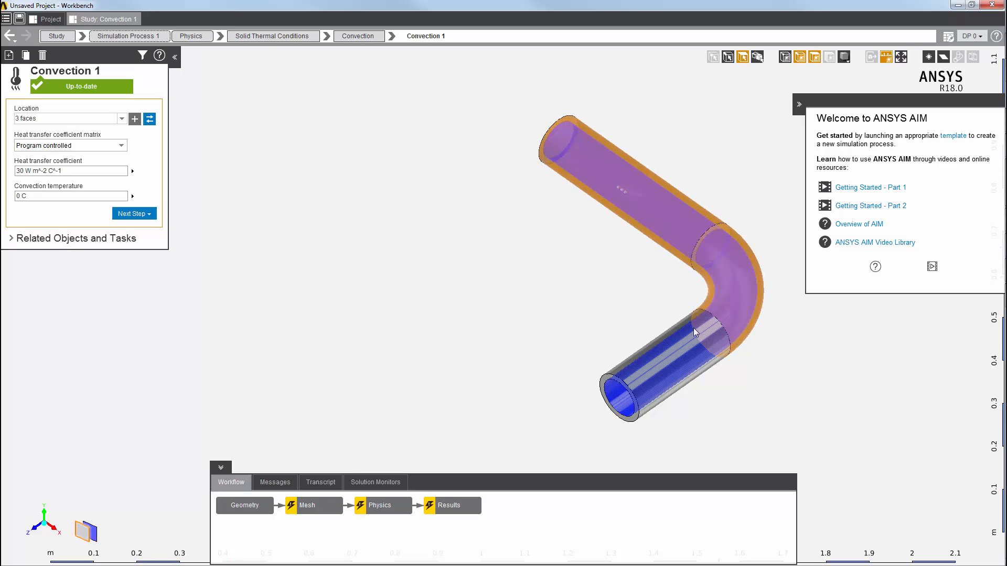
# - Add Radiation 1 on the pipe faces with emissivity 0.9 and radiation temperature 100 C
pyautogui.rightClick(693, 330)
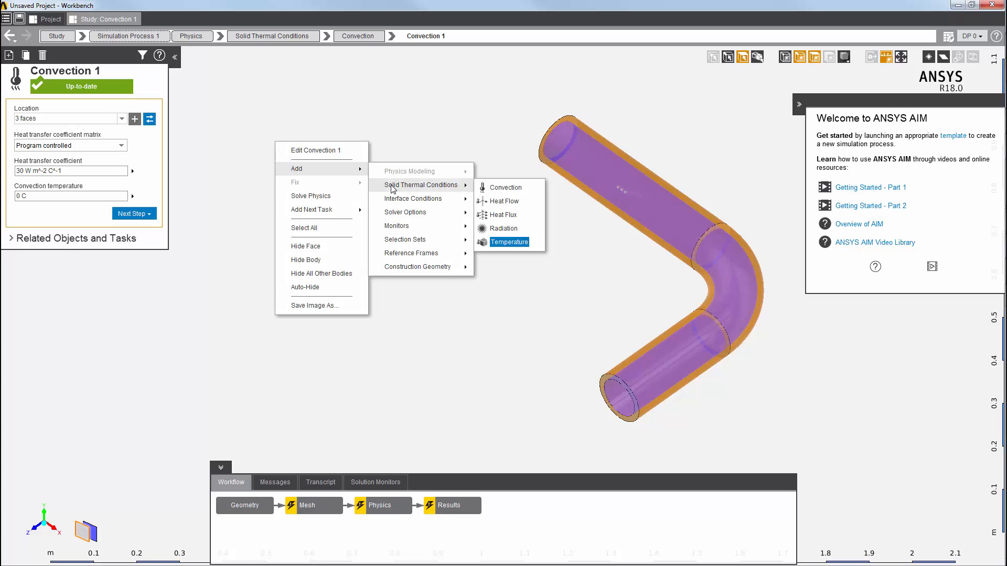
pyautogui.click(504, 228)
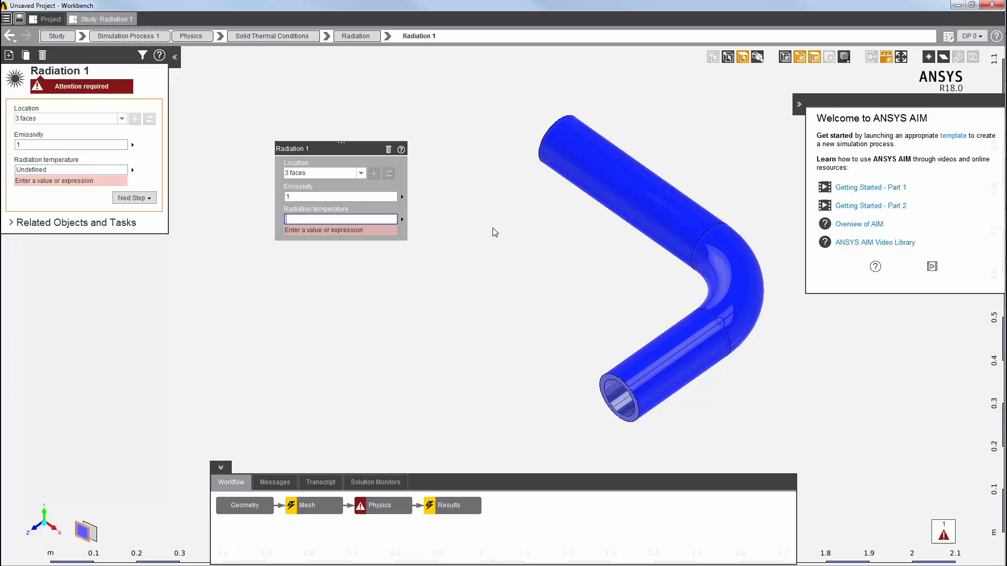
pyautogui.click(337, 196)
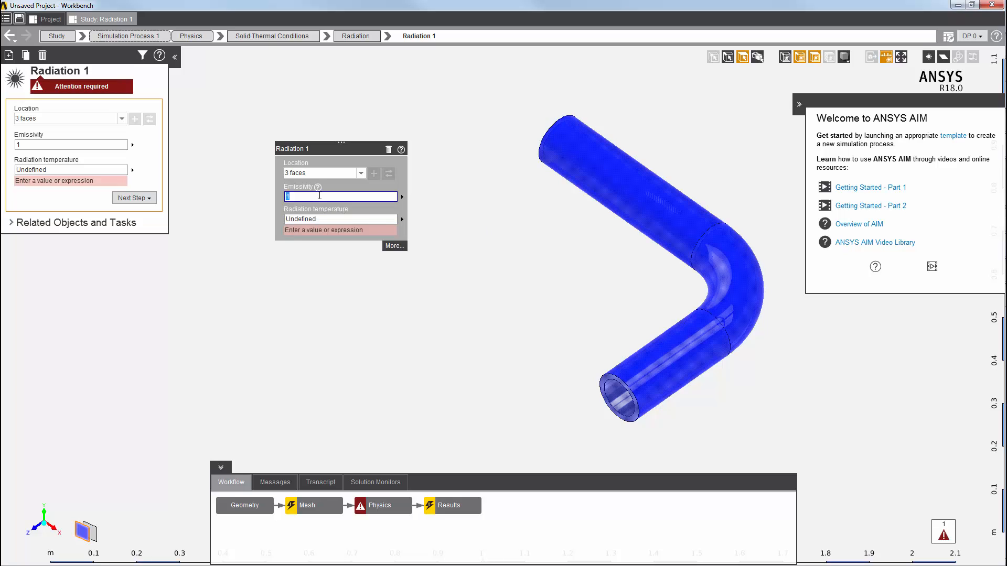
pyautogui.write('9')
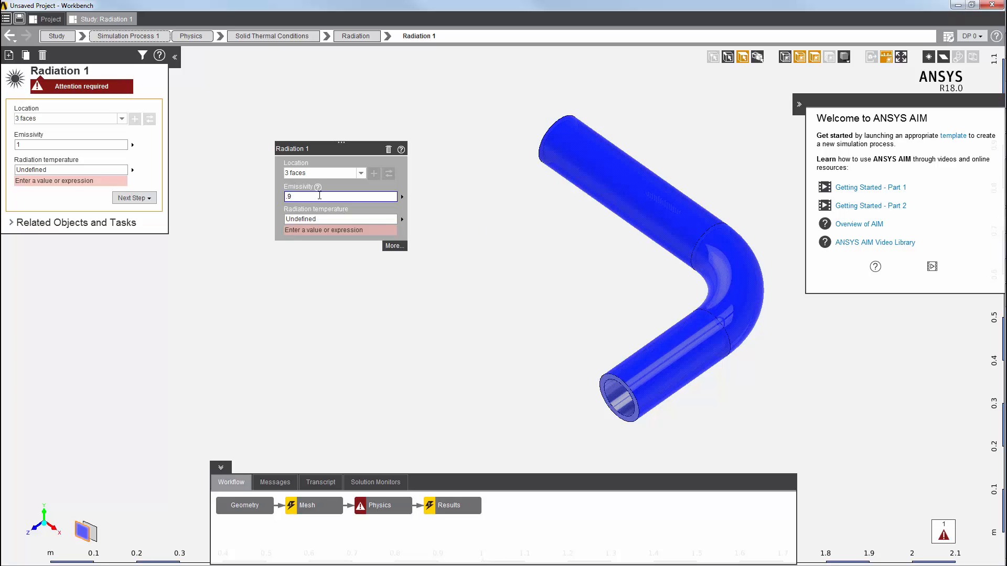
pyautogui.write('100')
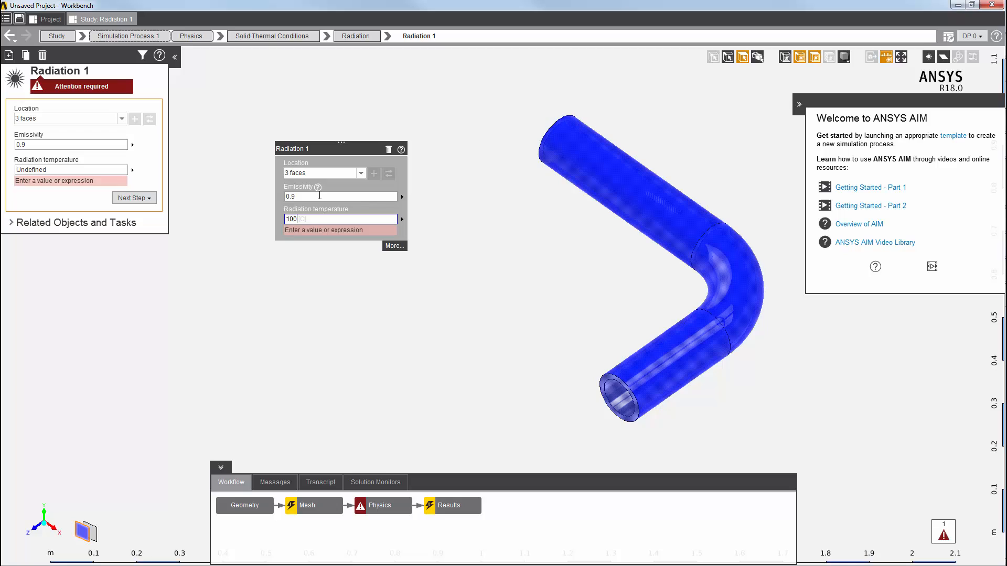
pyautogui.press('Enter')
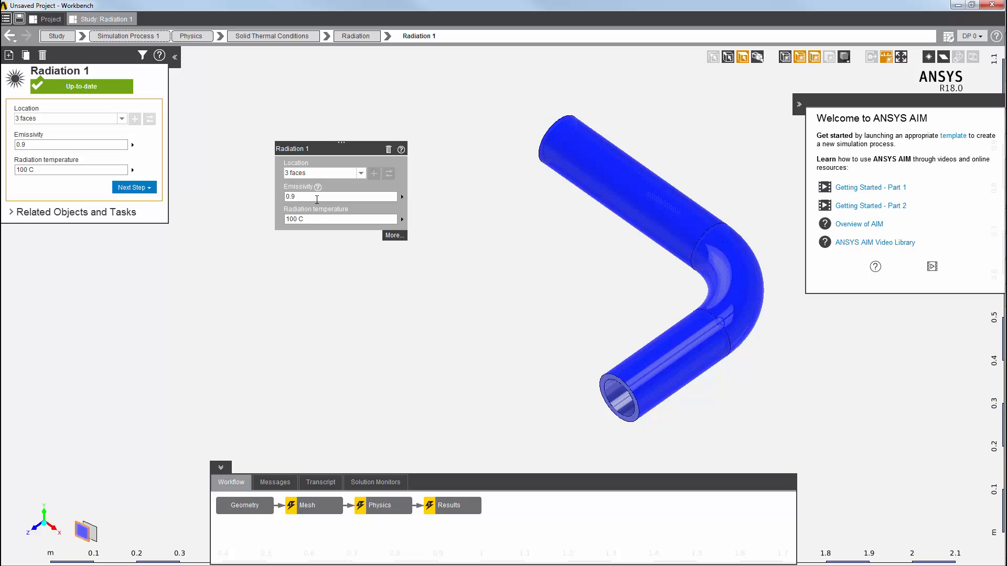
# - Update the Physics block to solve, then move on to the Results task
pyautogui.rightClick(379, 506)
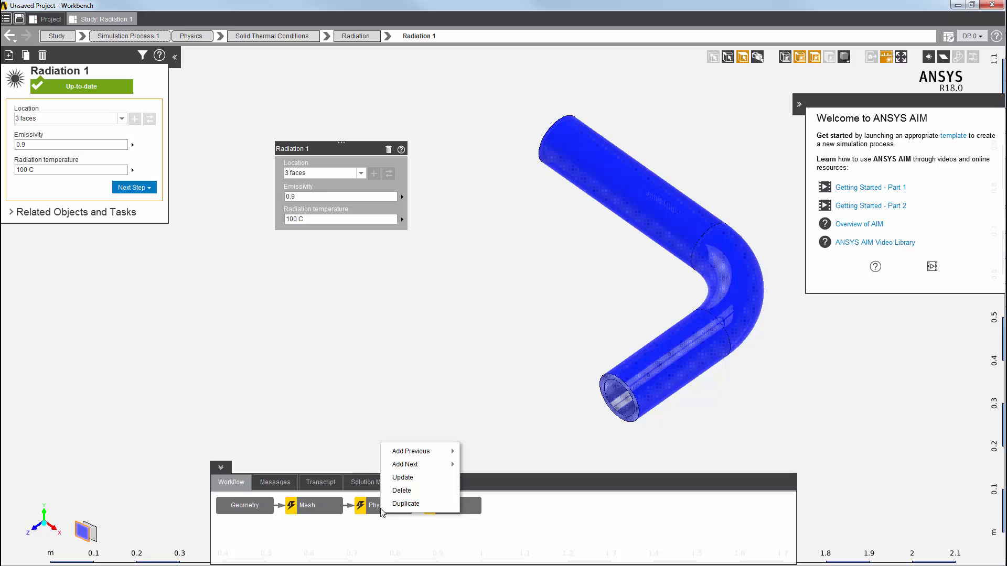
pyautogui.click(401, 477)
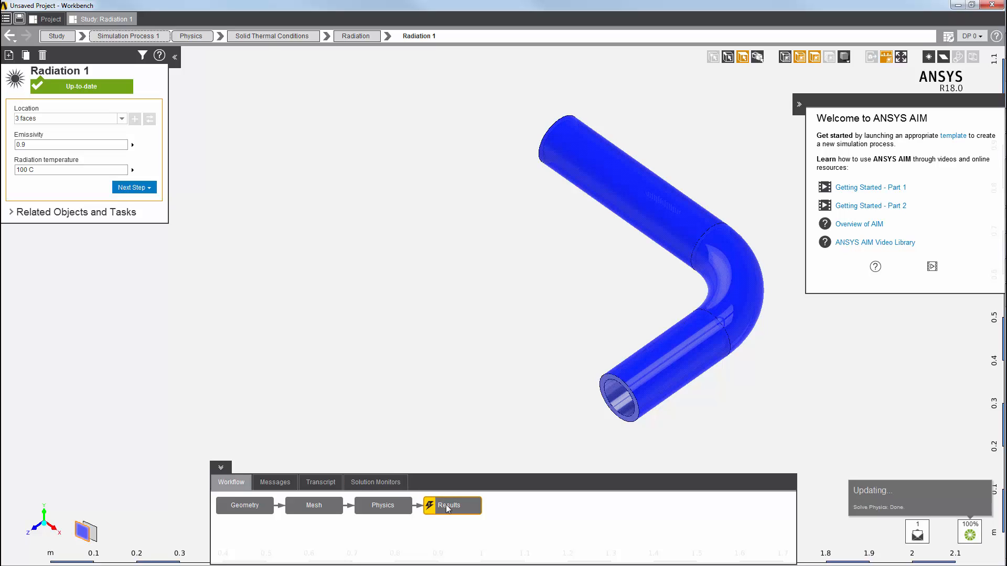
pyautogui.click(450, 505)
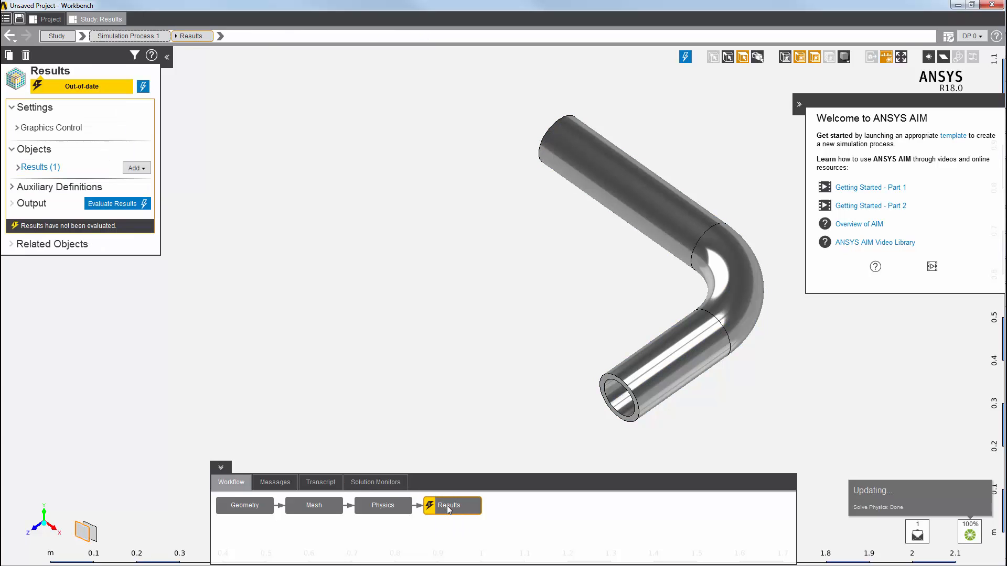
# - Evaluate the results and display Contour 1, temperatures about 25.24 C to 26.88 C
pyautogui.click(113, 203)
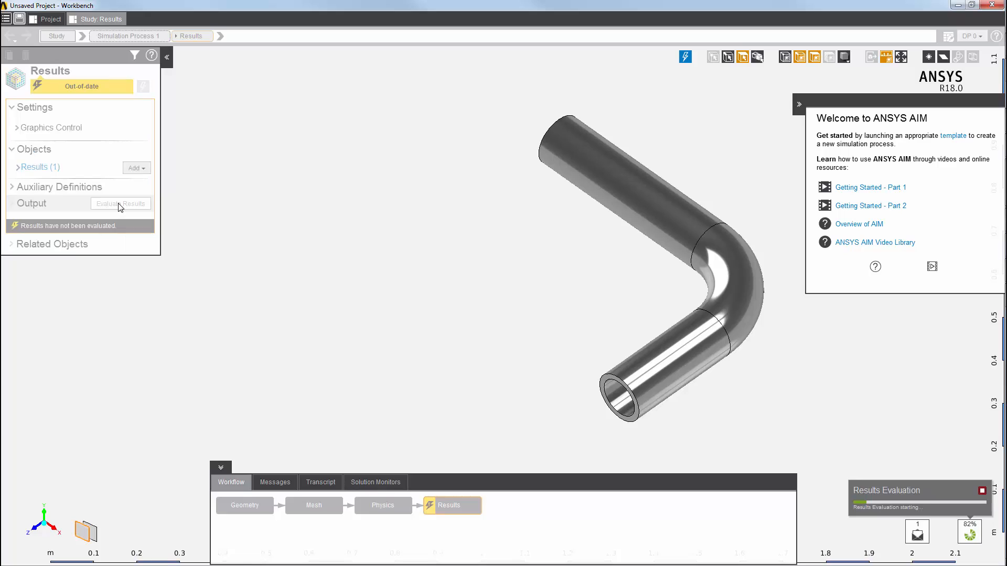
pyautogui.click(119, 203)
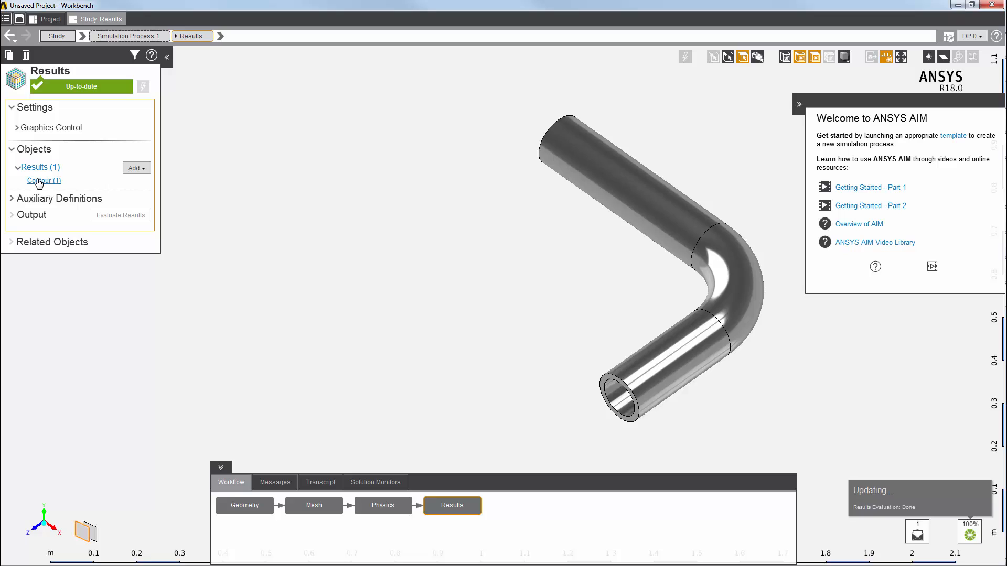
pyautogui.click(43, 181)
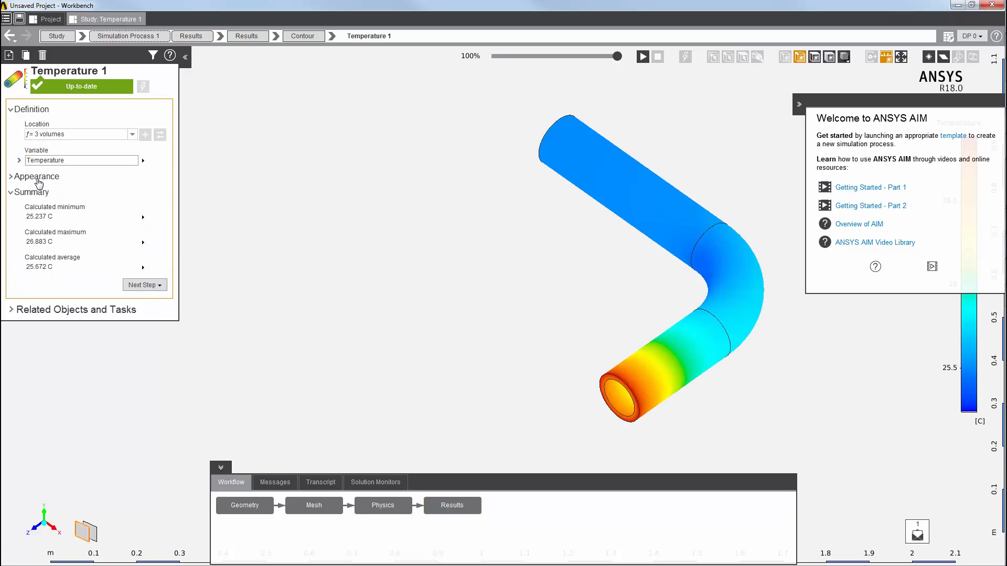